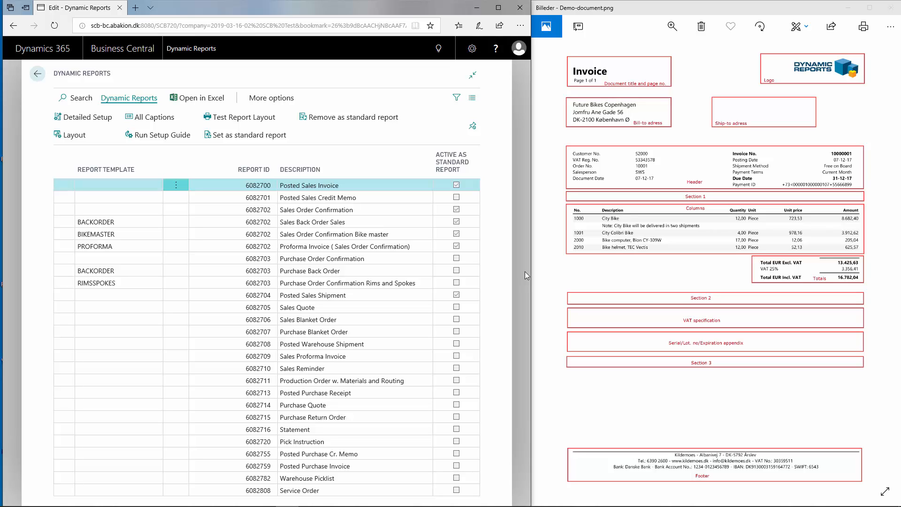
mouse_move(572, 199)
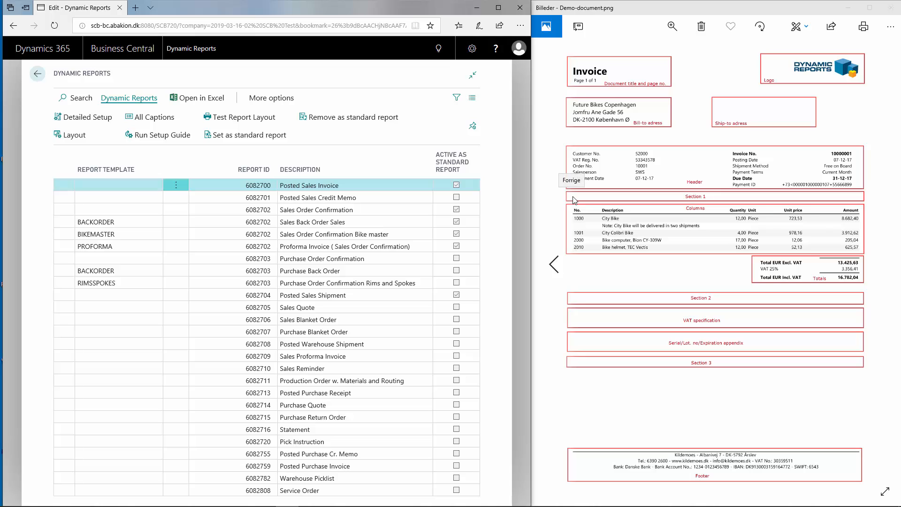
mouse_move(596, 291)
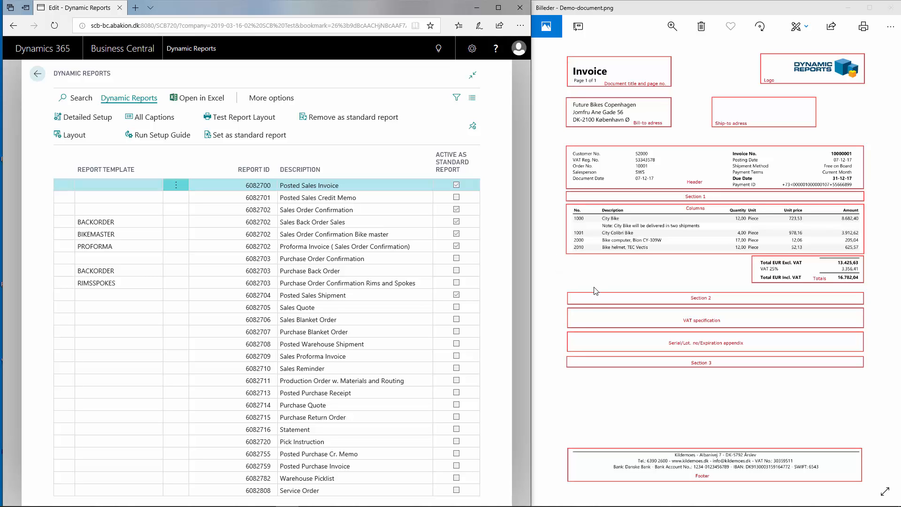
mouse_move(608, 357)
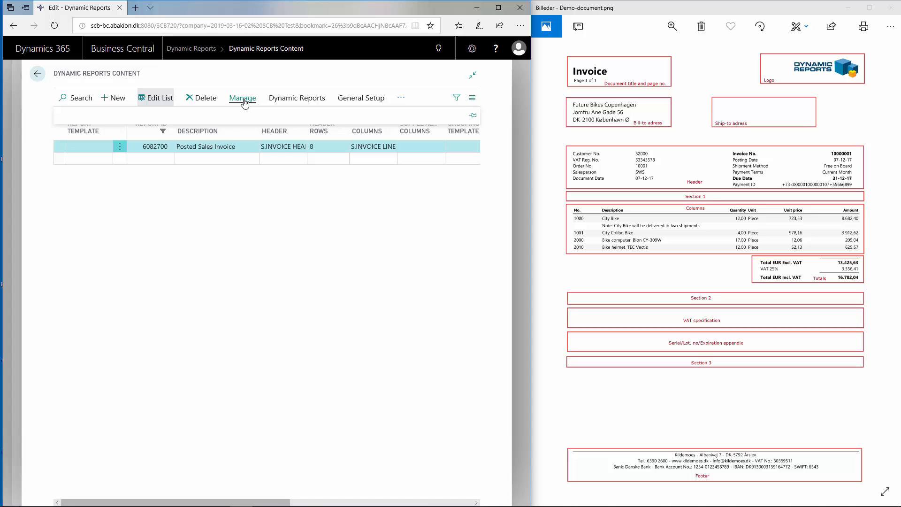
mouse_move(68, 123)
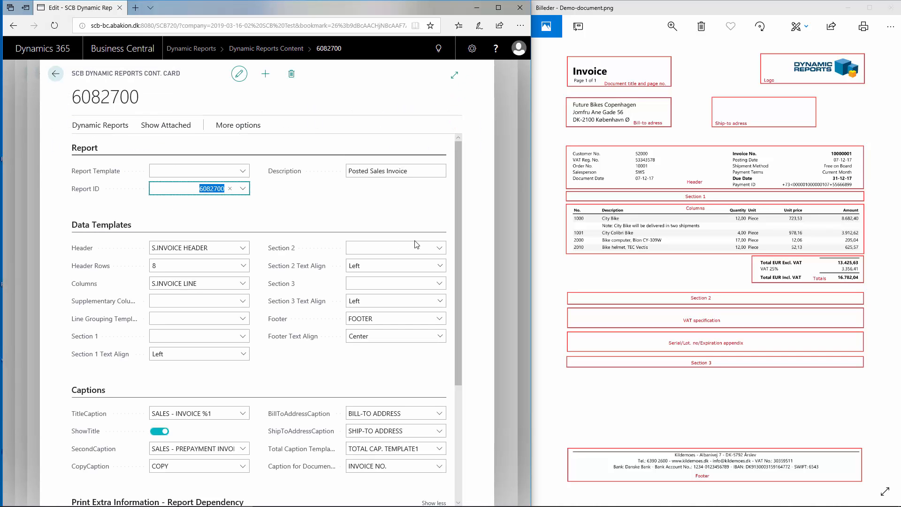
mouse_move(290, 213)
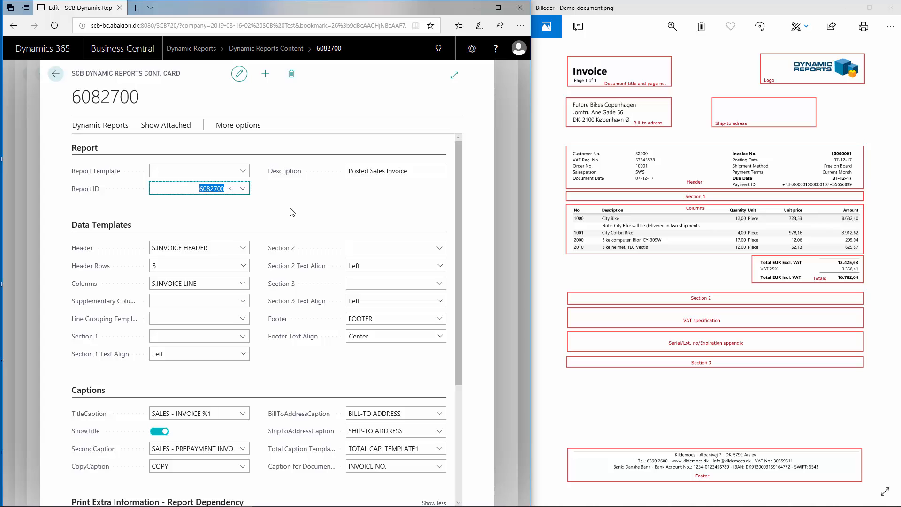
mouse_move(250, 339)
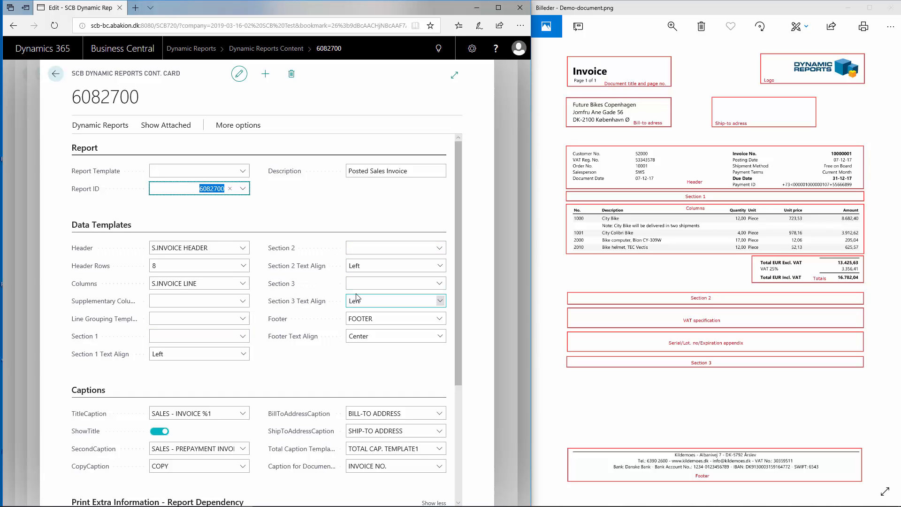
- Show the available data templates for the Section 3 field of report 6082700
click(391, 282)
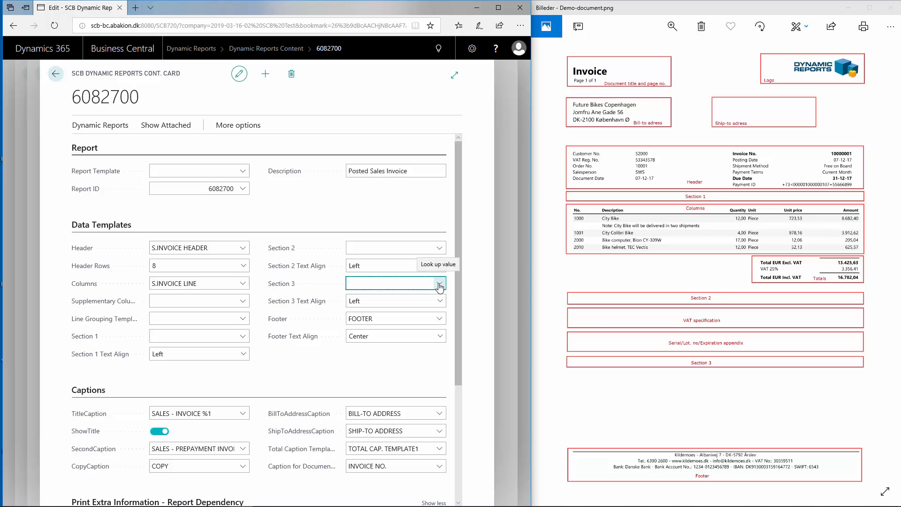
click(439, 282)
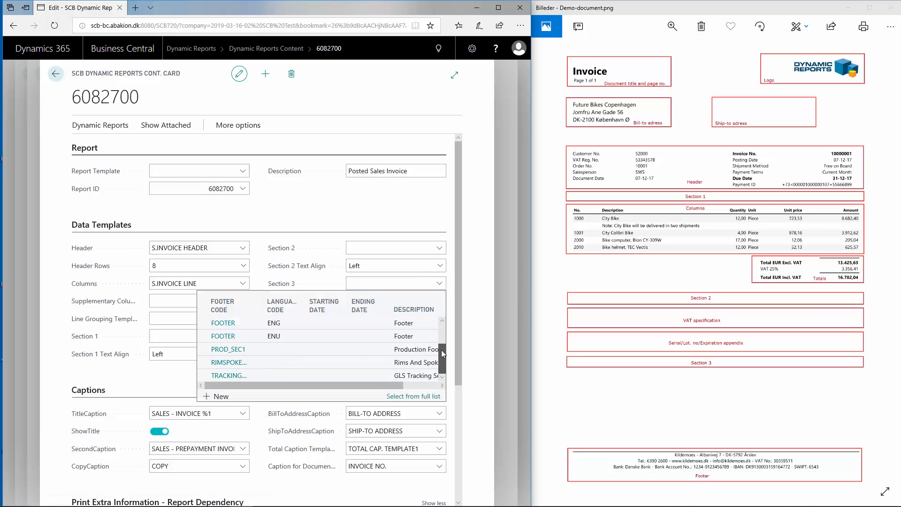
mouse_move(228, 375)
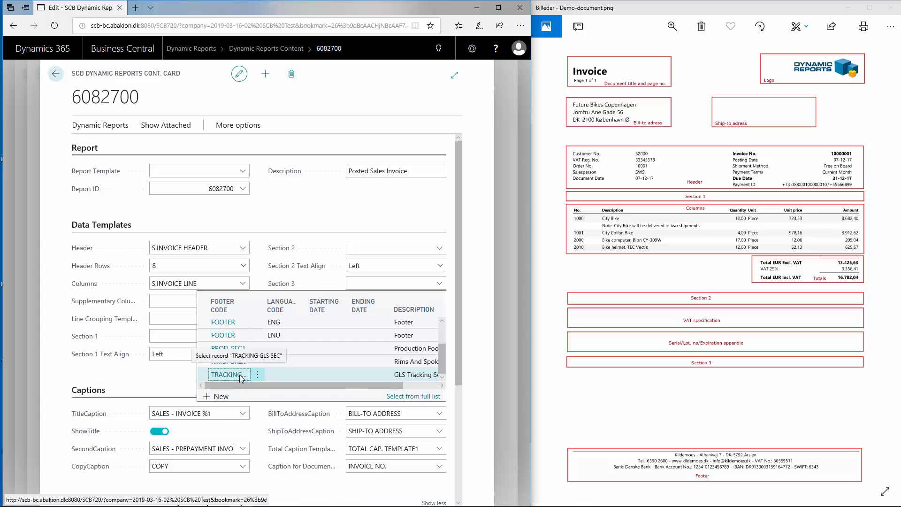
- Set Section 3 to the TRACKING GLS SEC template and list its text alignment choices
click(227, 375)
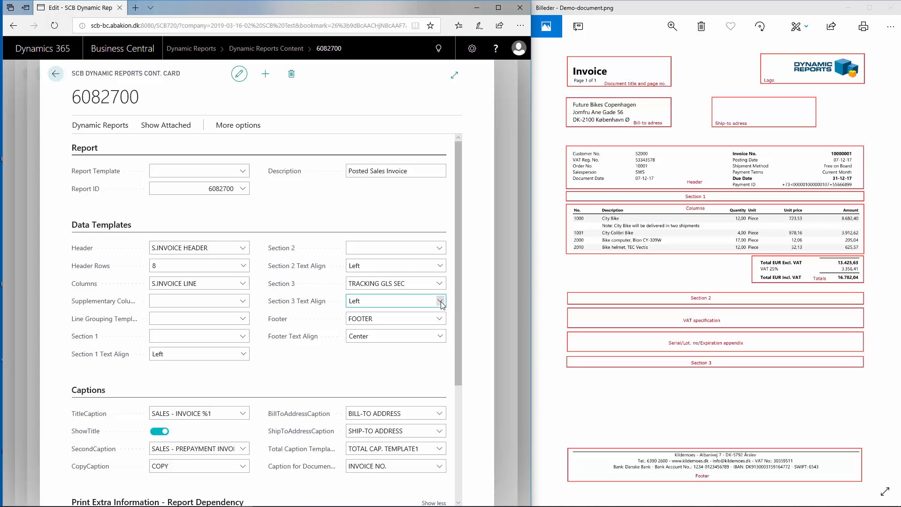
click(440, 301)
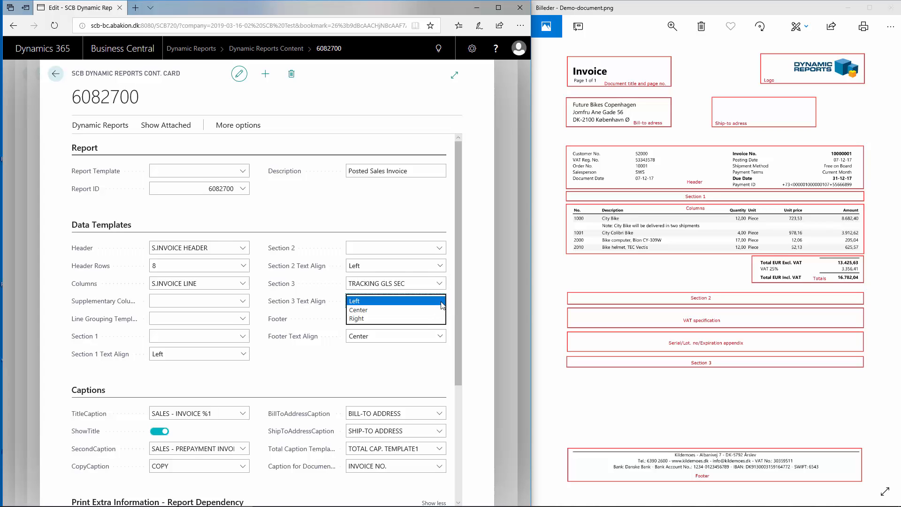
mouse_move(457, 306)
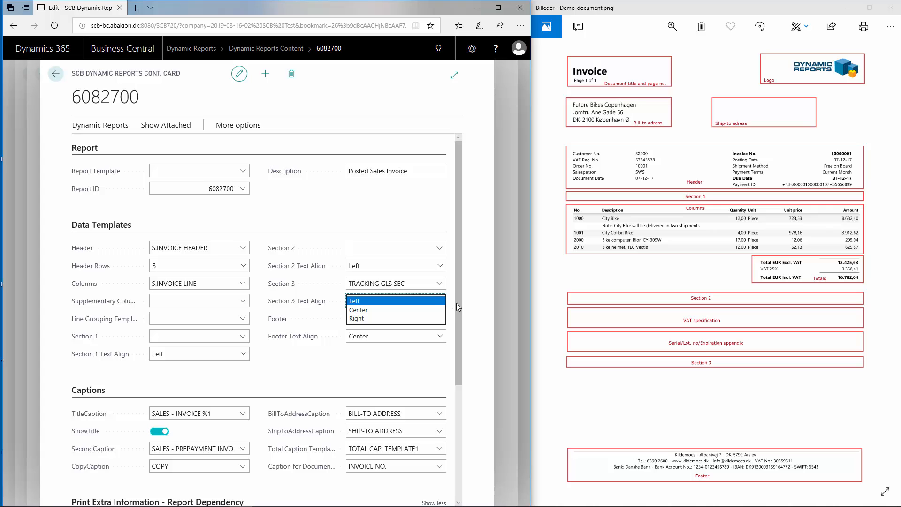